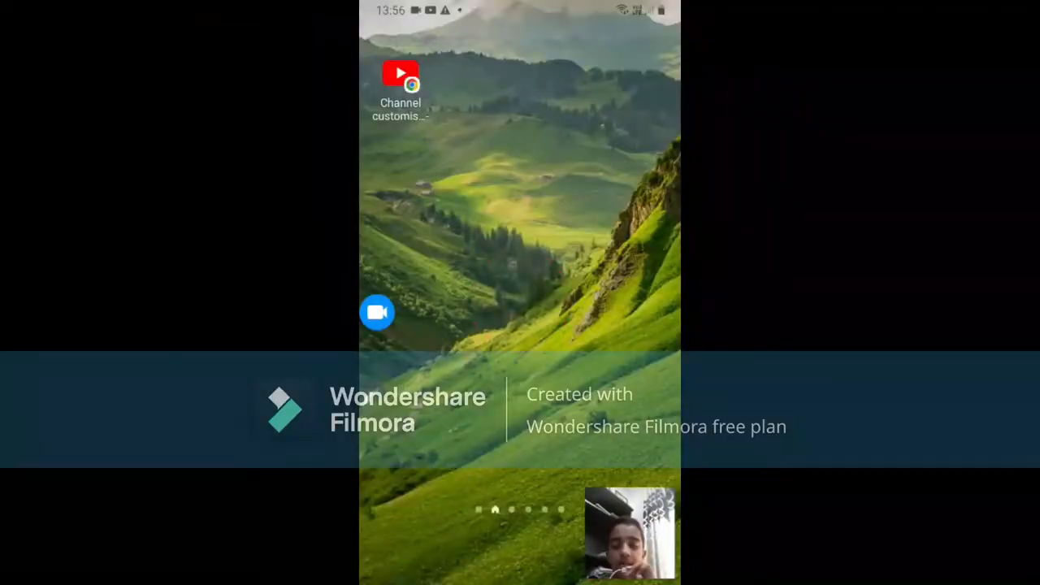
# Swipe up on the home screen to reveal the app drawer.
pyautogui.scroll(3)
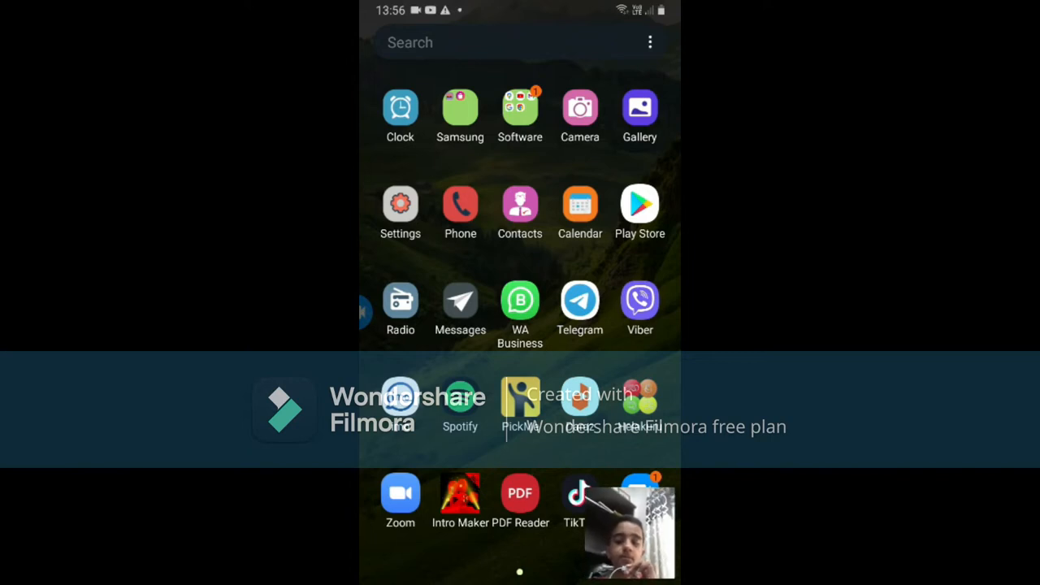
# Launch Settings from the app drawer and scroll down to the Display entry.
pyautogui.click(400, 205)
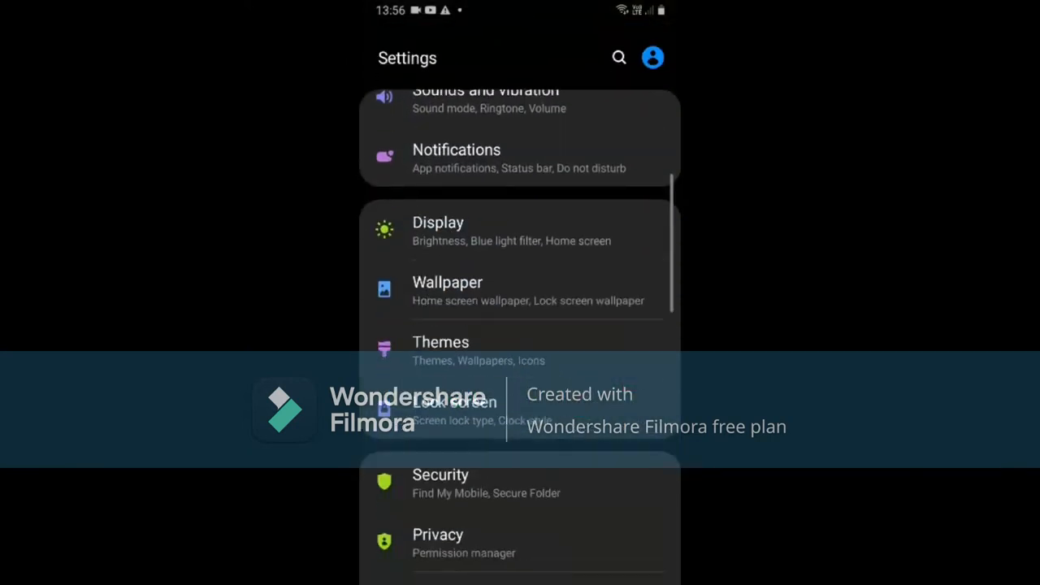
pyautogui.scroll(3)
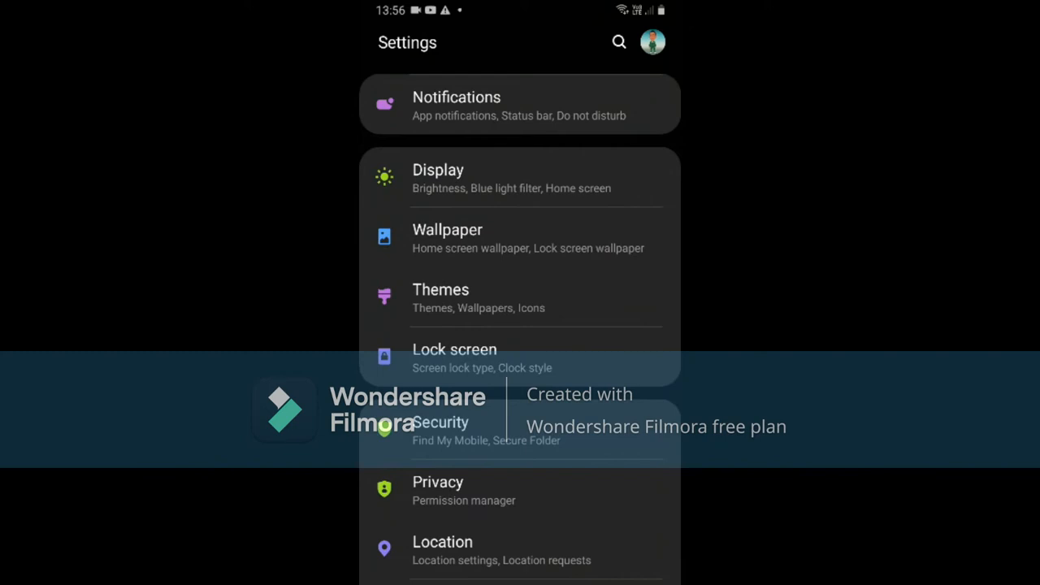
pyautogui.scroll(3)
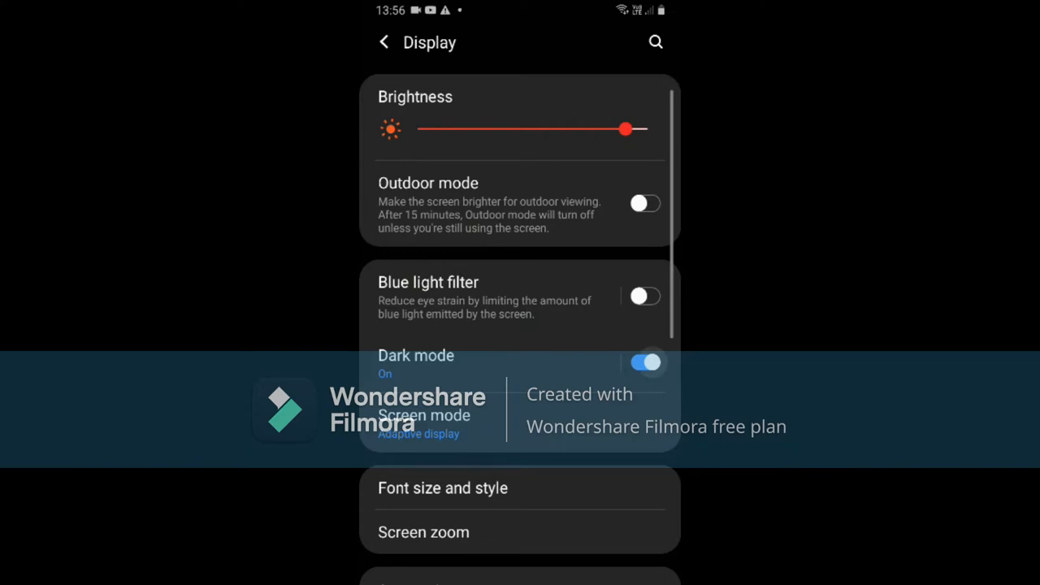
# Switch the Dark mode toggle off and leave the Display settings.
pyautogui.click(643, 362)
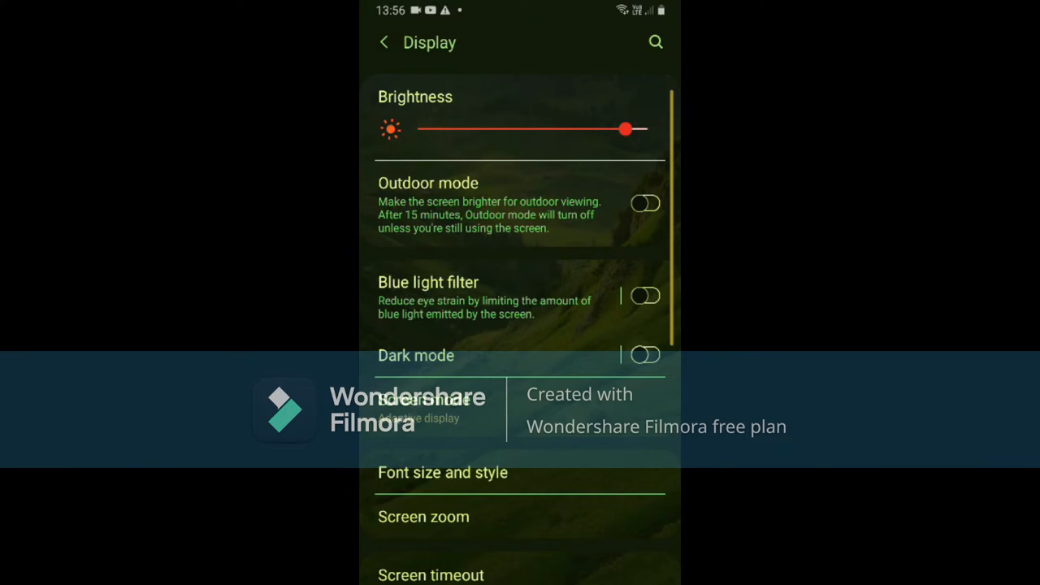
pyautogui.click(645, 360)
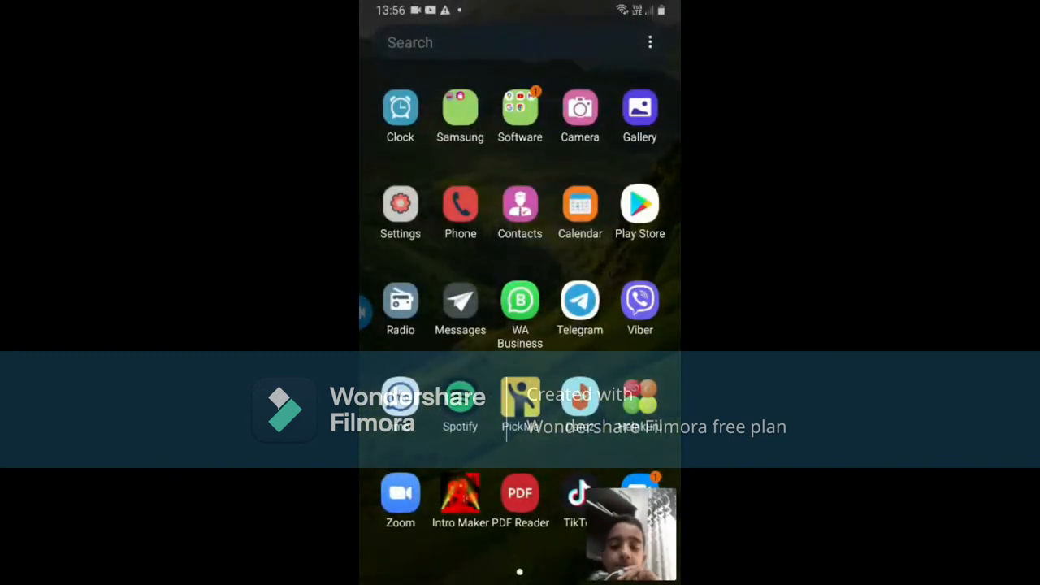
# Launch WA Business, view the Status tab, then return to the Chats list.
pyautogui.click(520, 299)
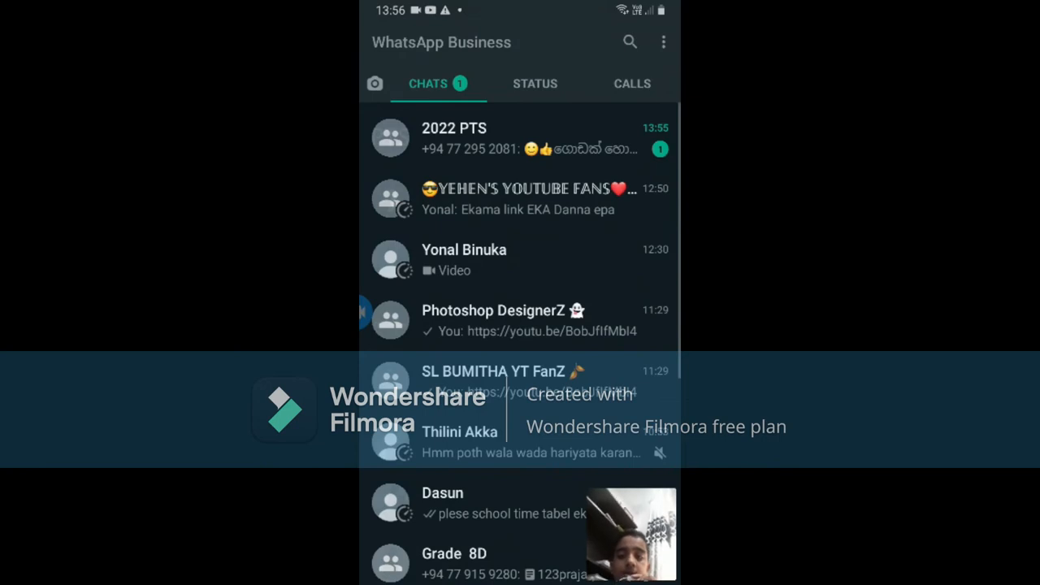
pyautogui.click(535, 83)
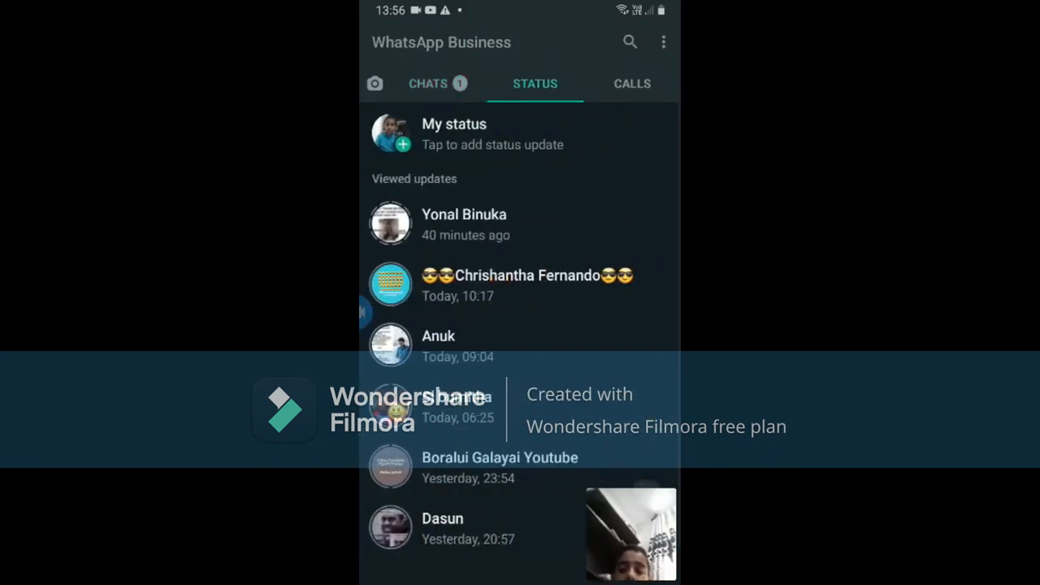
pyautogui.click(437, 84)
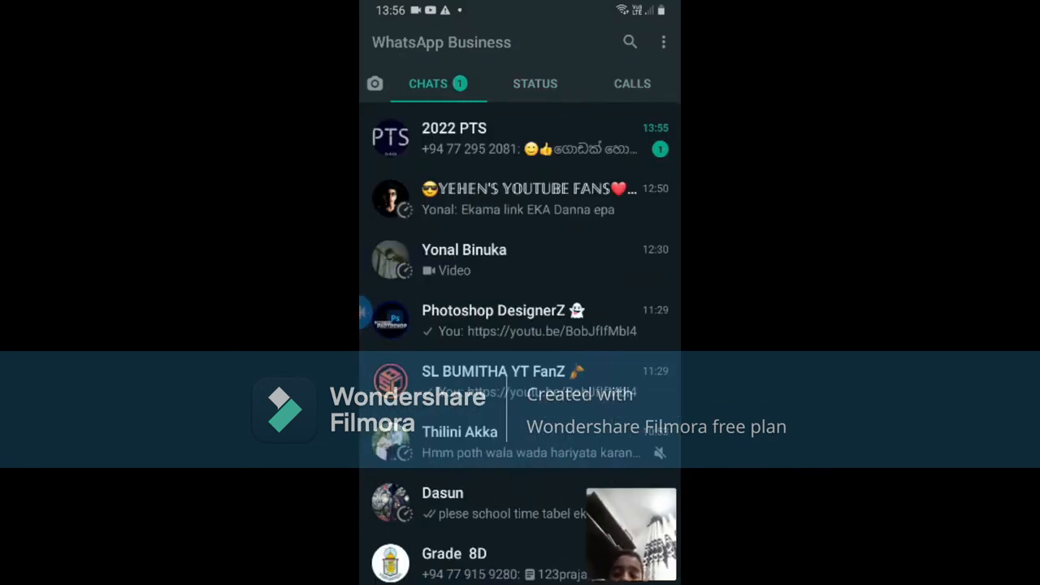